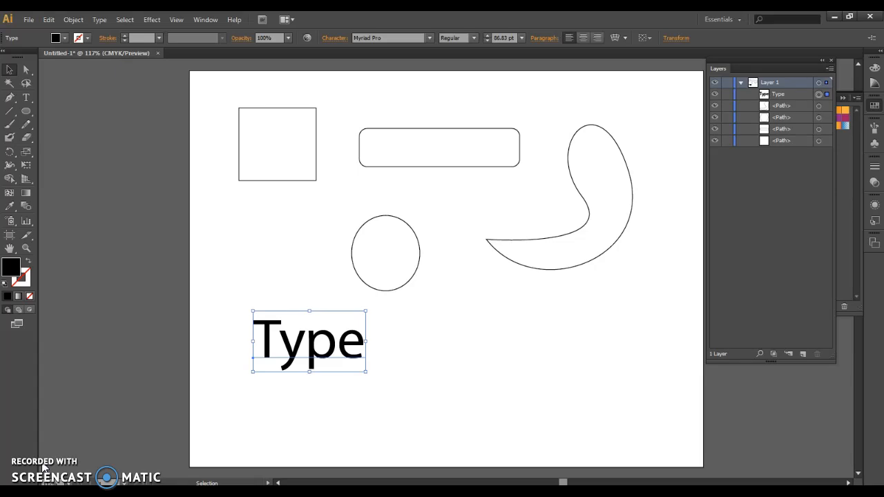
# Step: Draw a black-filled ellipse below the Type text and a large black star overlapping it
pyautogui.click(770, 83)
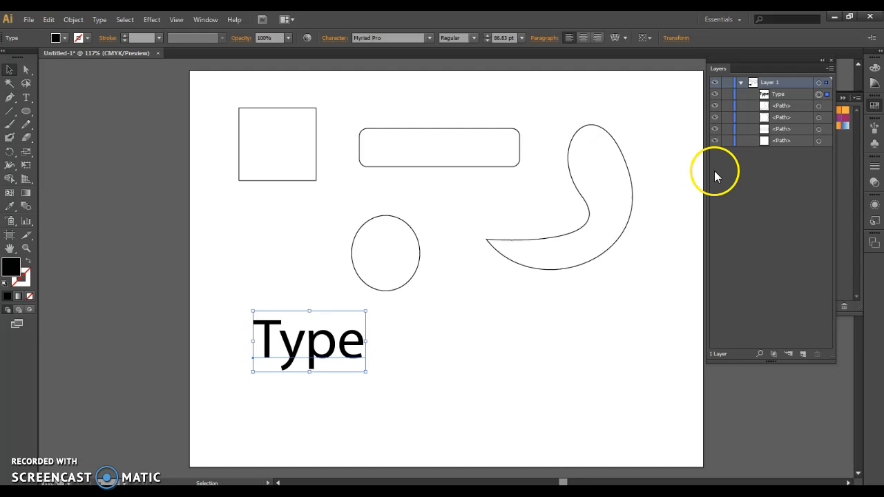
pyautogui.moveTo(713, 187)
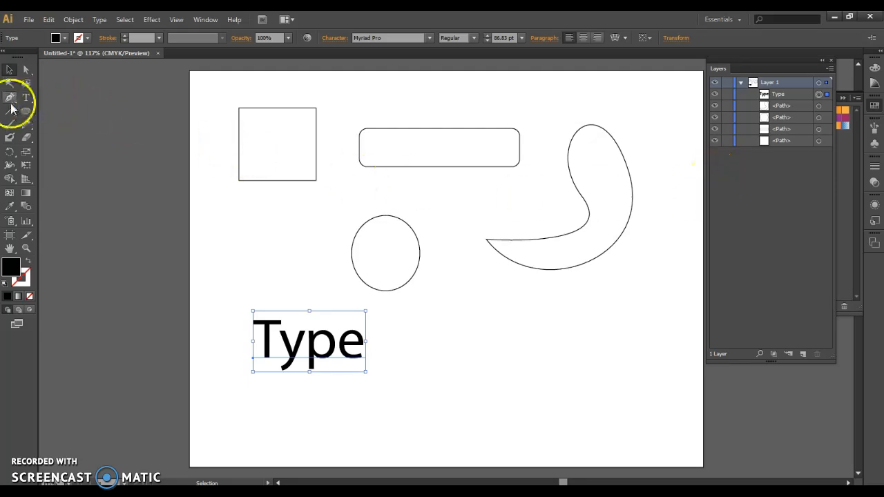
pyautogui.moveTo(449, 325); pyautogui.dragTo(542, 384)
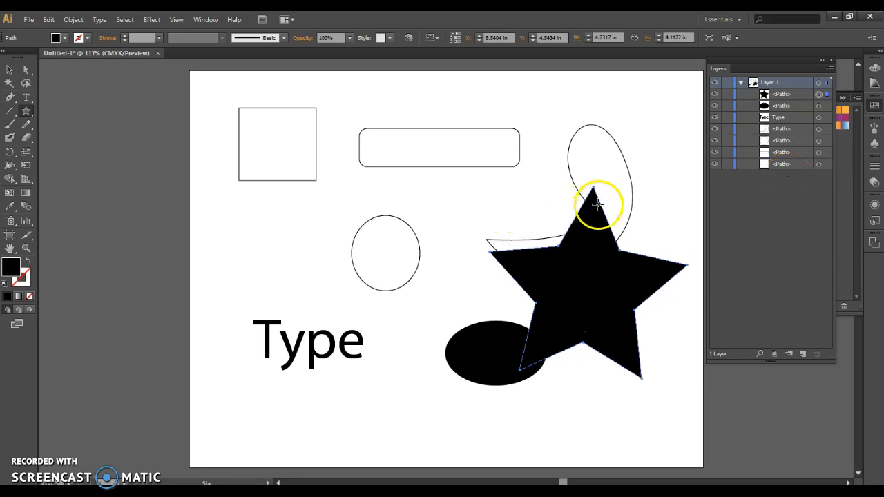
# Step: Select the black star and delete it with the Layers panel's Delete Selection trash icon
pyautogui.click(586, 283)
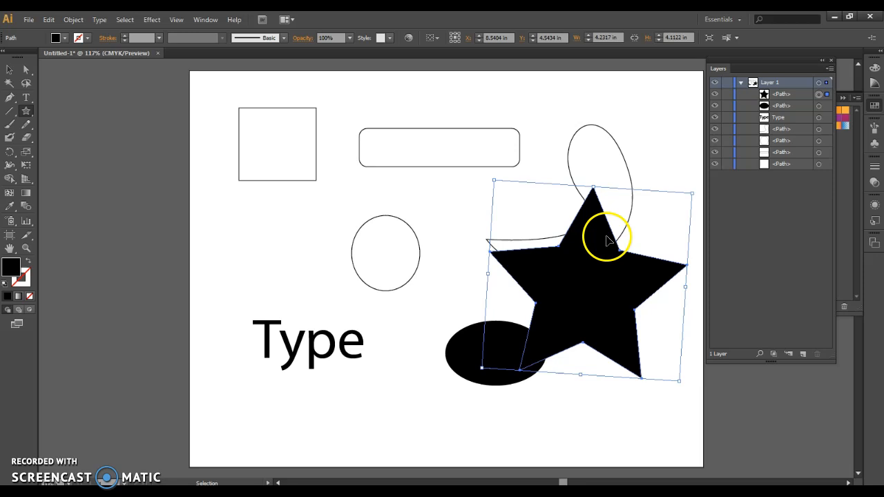
pyautogui.click(49, 20)
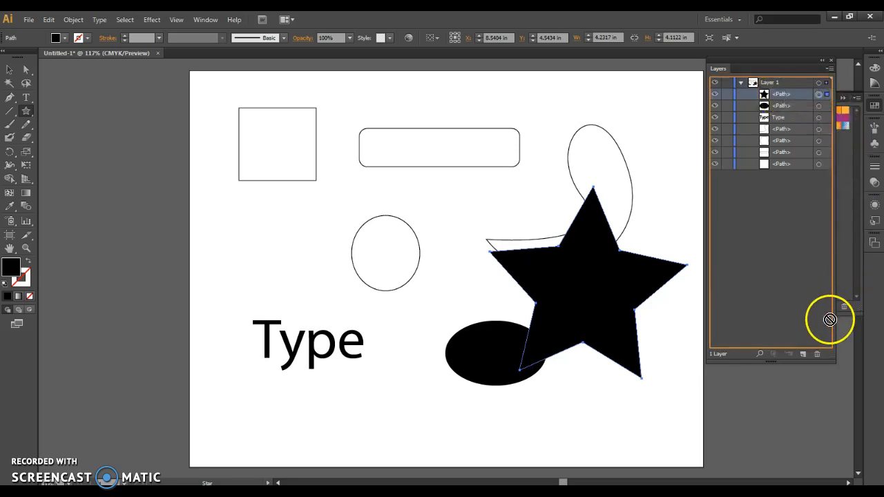
pyautogui.click(818, 354)
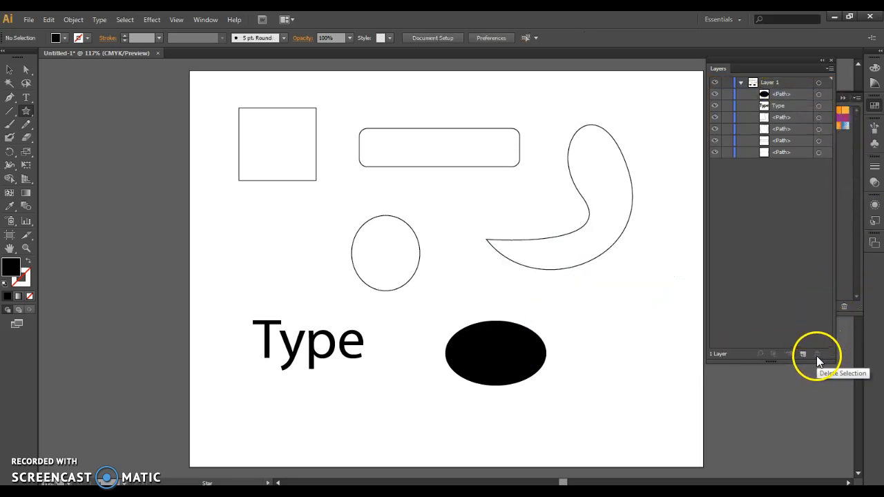